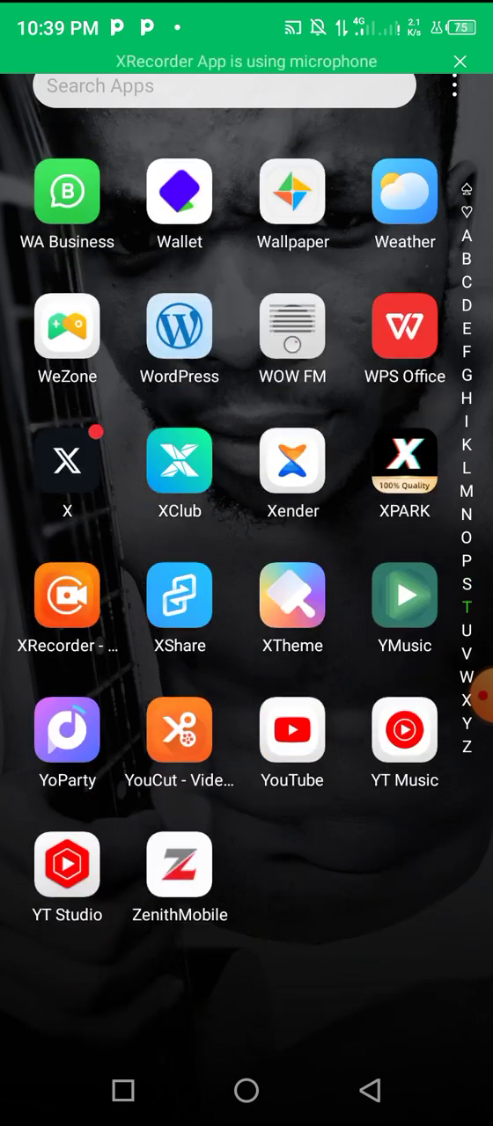
Step: Scroll the app drawer to locate and launch WPS Office
scroll(down, 3)
text(How to become a YouTube creator)
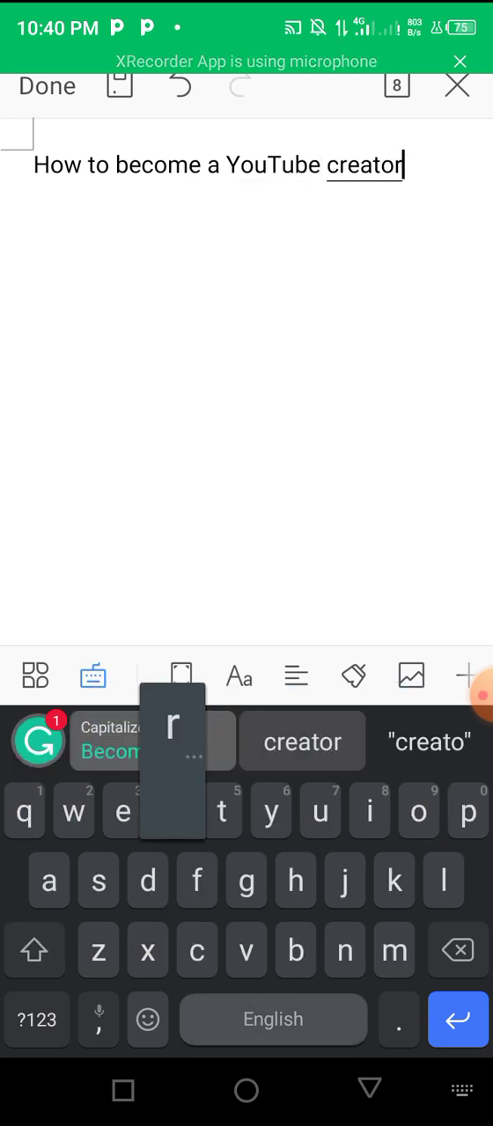
Step: Complete the title with 'in 2023', then centre and bold the whole title line
text(in 2023)
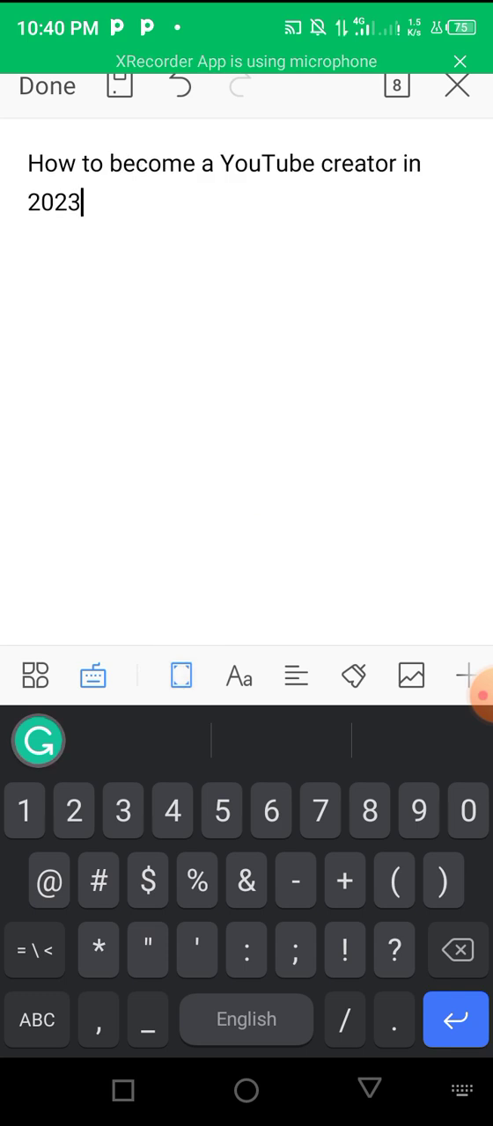
double_click(49, 164)
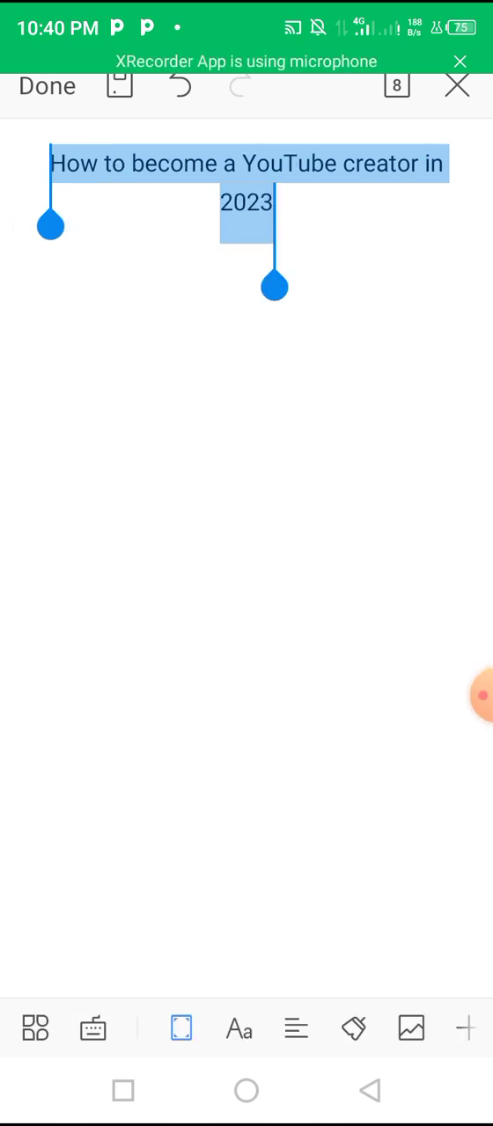
click(91, 676)
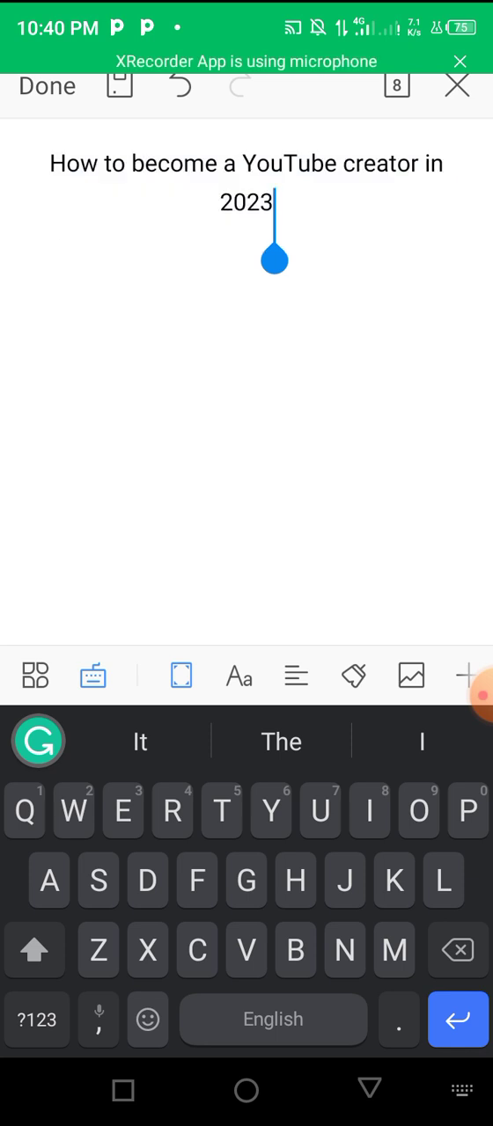
double_click(74, 163)
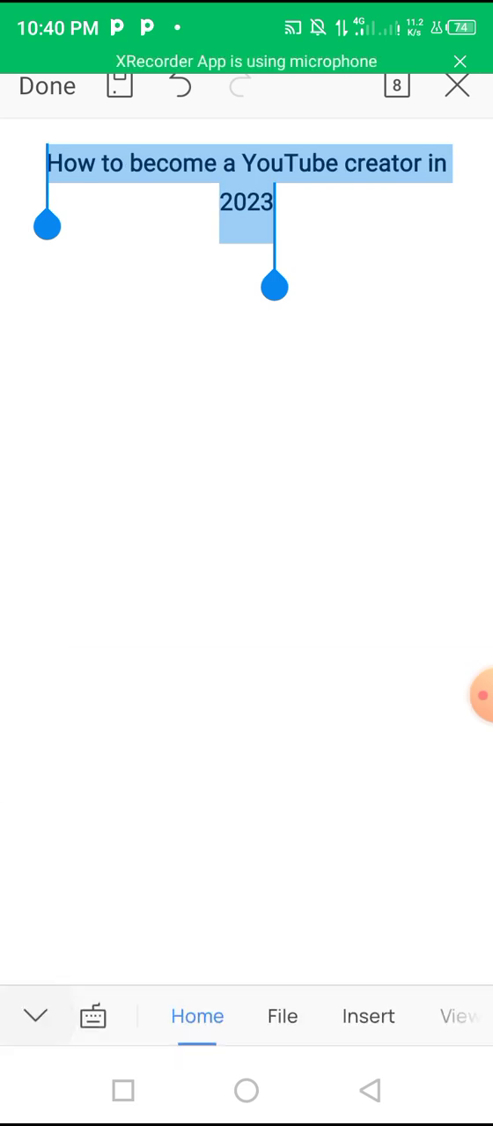
click(274, 202)
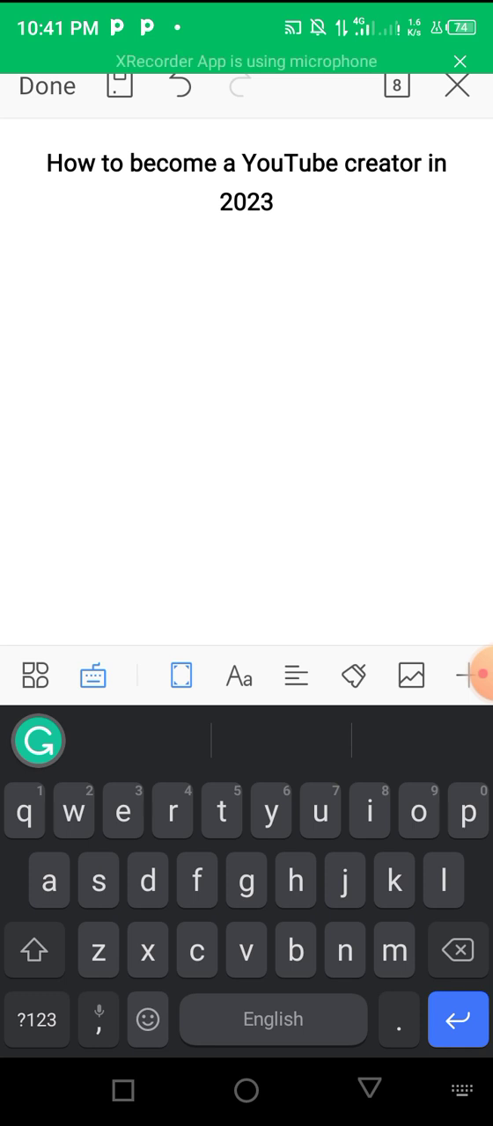
Step: Add the Introduction and question subheadings on separate lines below the title
text(Introduction)
text(Why do)
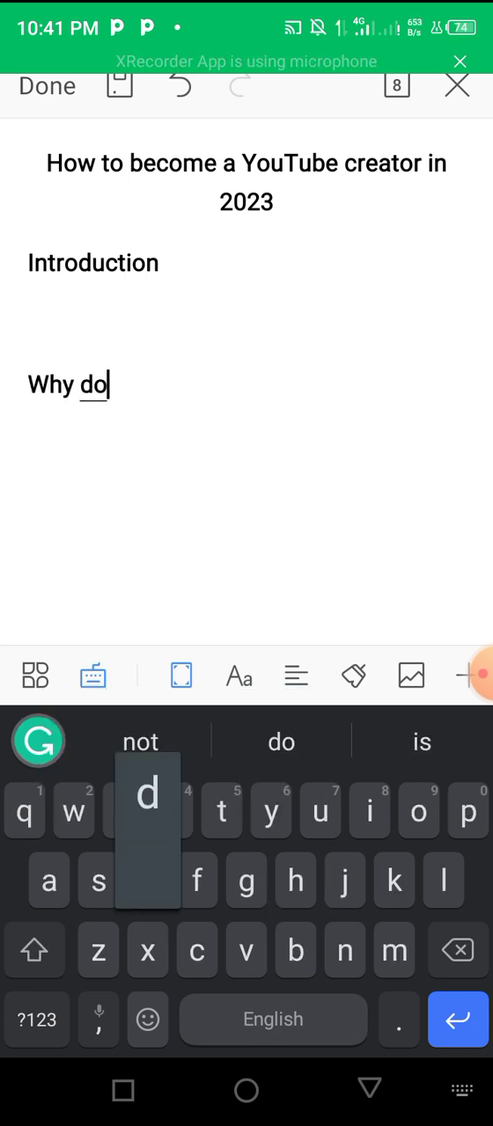
click(281, 743)
text(should become a YouTube creator)
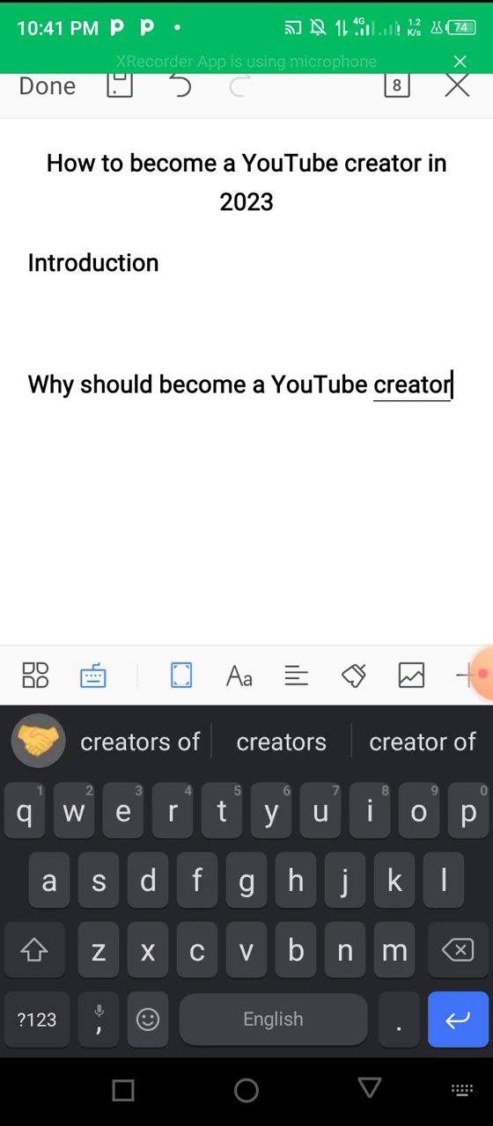
text(?)
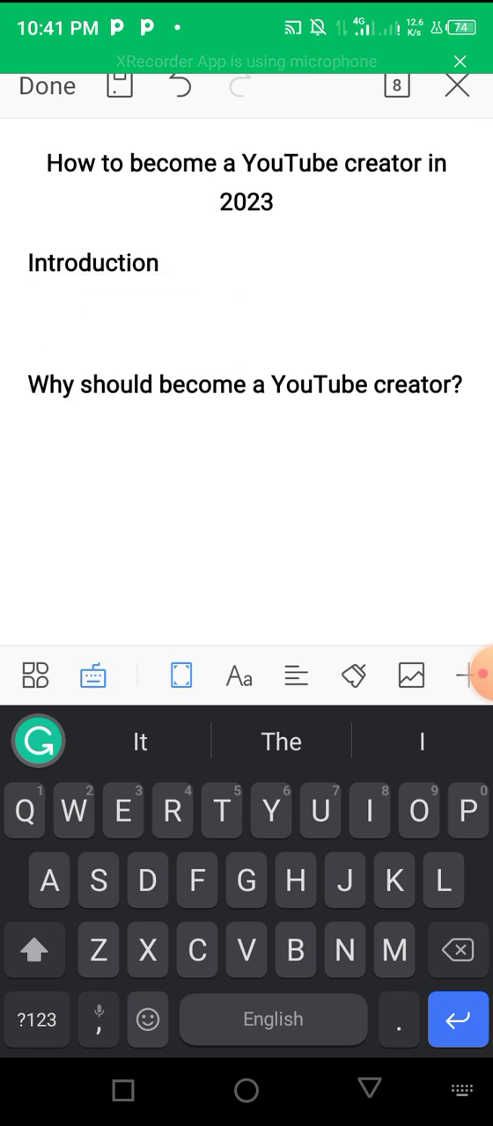
click(219, 264)
text(How much do YouTube creators)
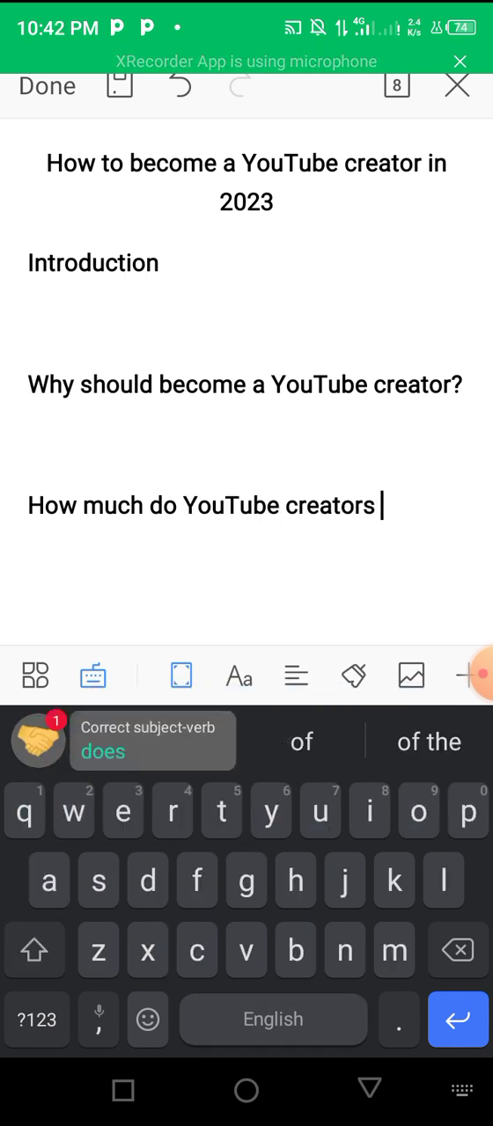
Step: Add the earnings, steps and Final thoughts subheadings to finish the outline
text(make in 2023?)
text(Steps to become)
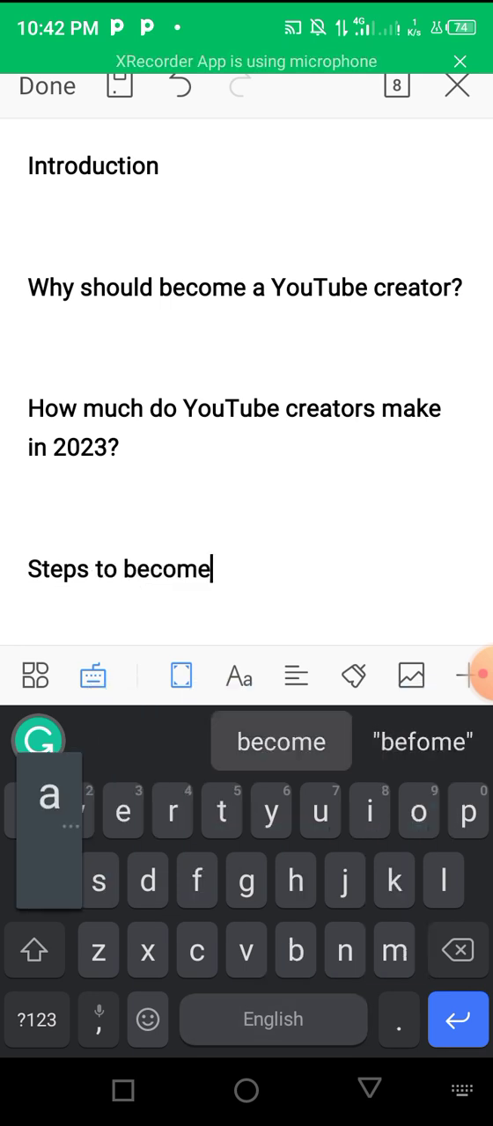
text(a YouTube creator)
text(Final th)
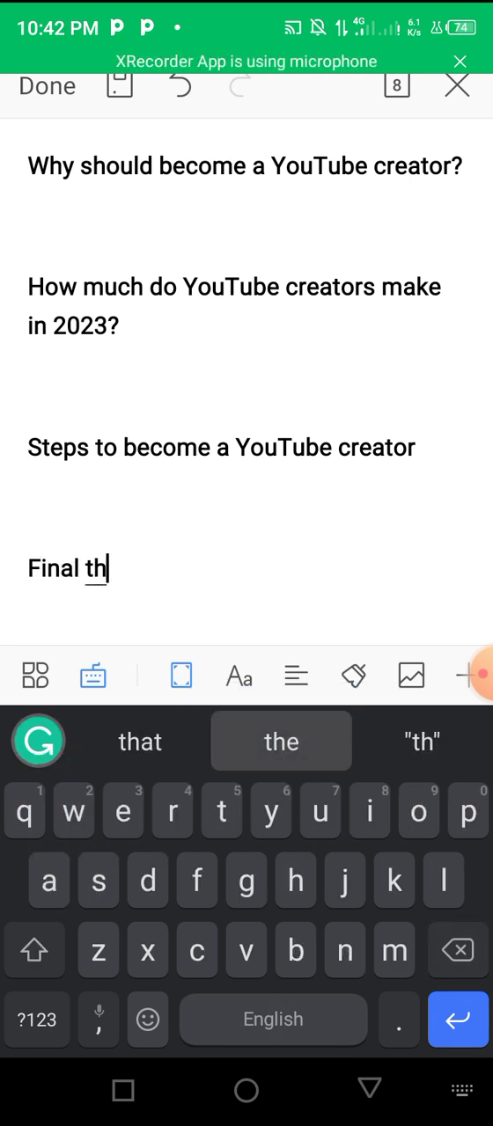
click(281, 741)
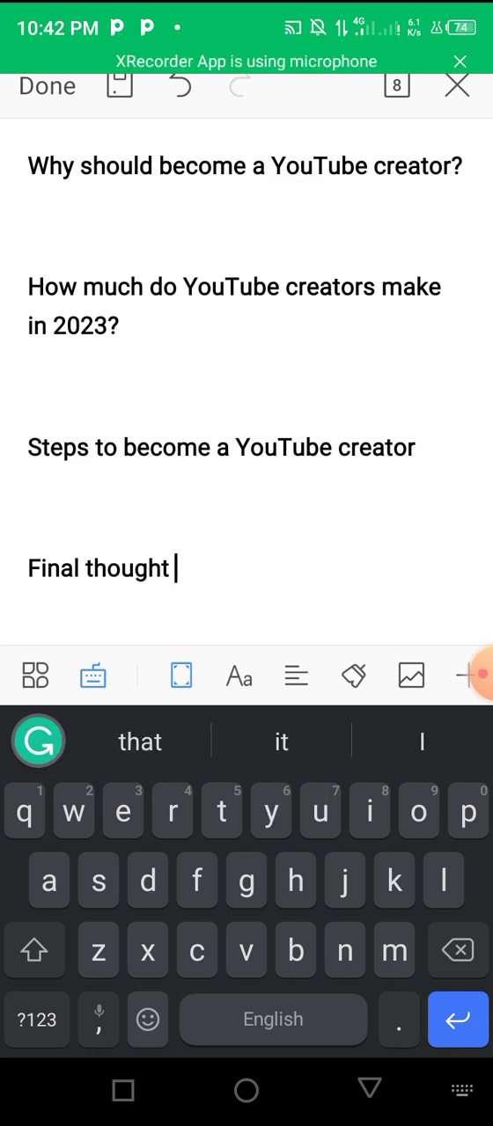
text(s)
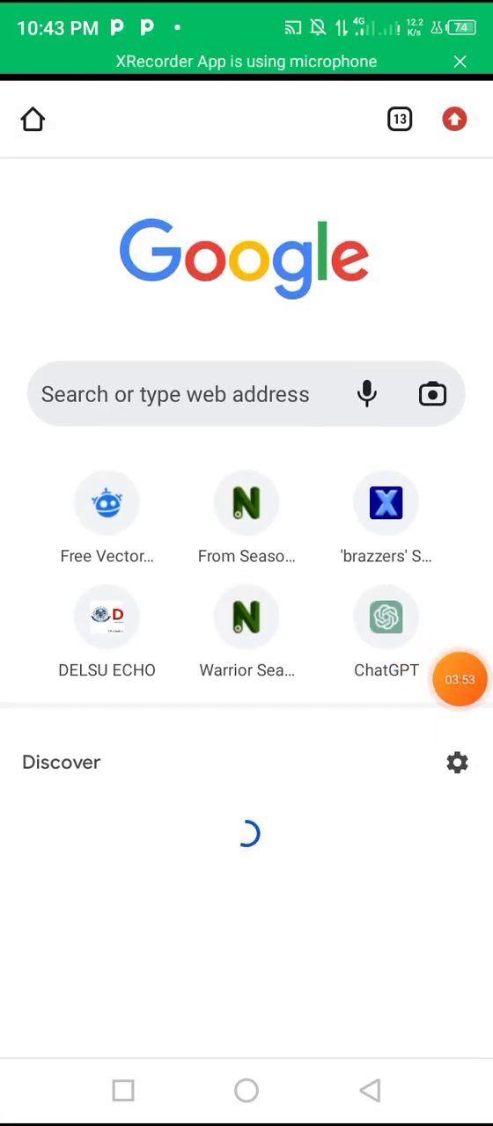
Step: Search Google for 'how to become a YouTube creator in 2023'
click(176, 394)
text(How To Become a Y)
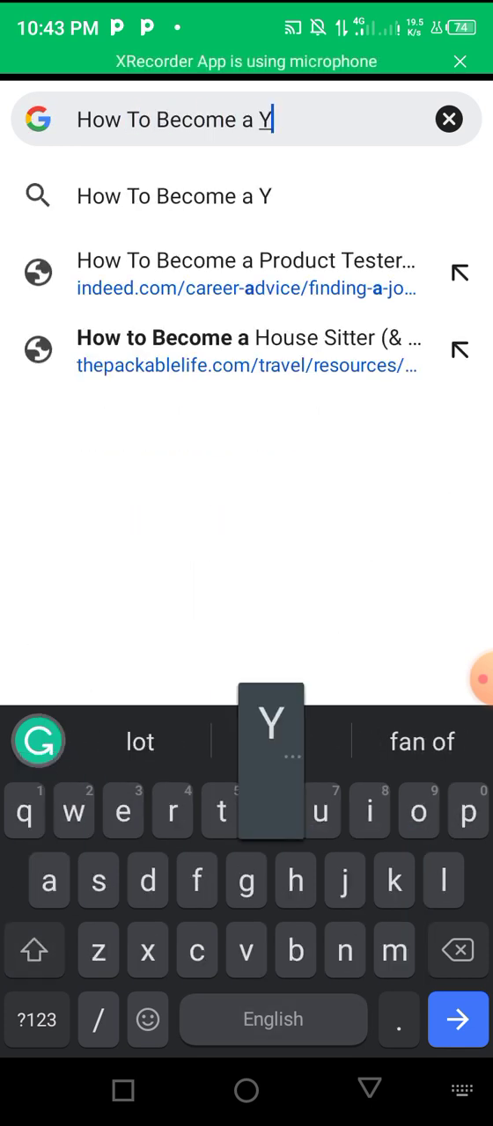
text(ouTueb cre)
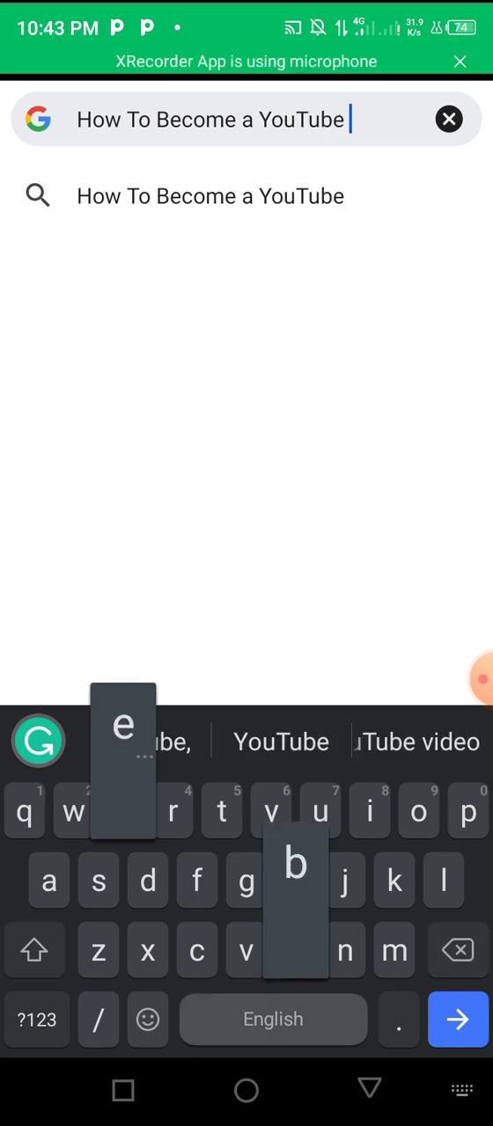
text(creator in)
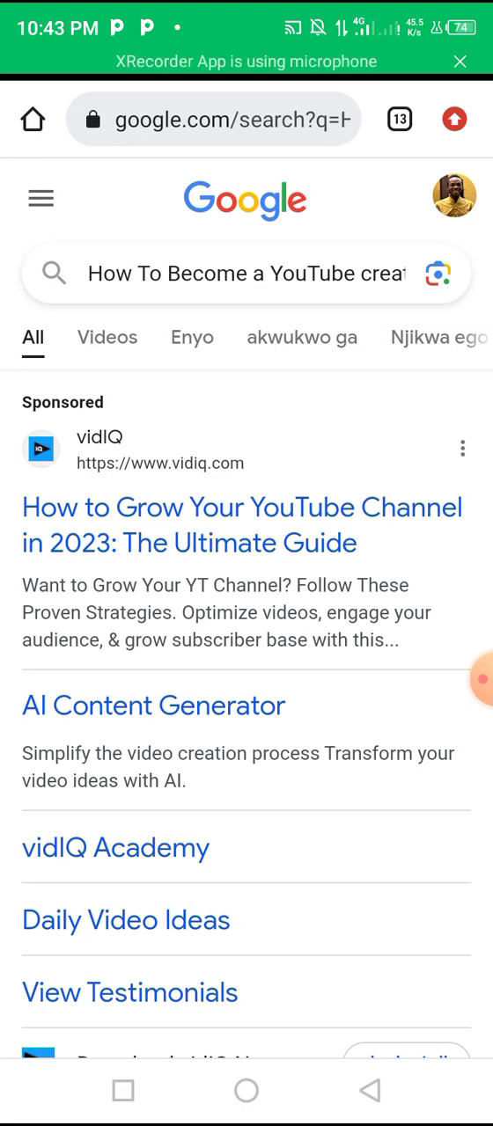
scroll(down, 3)
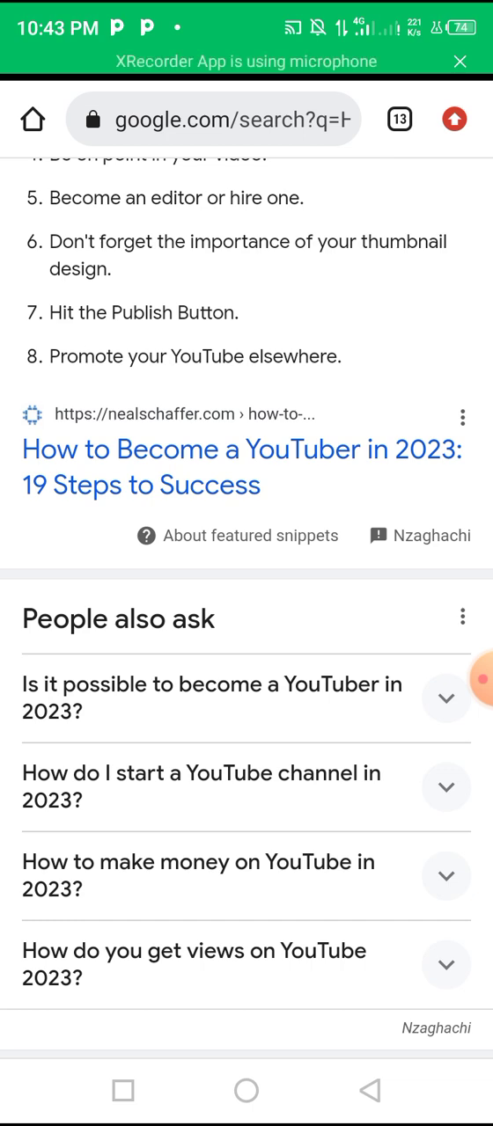
scroll(down, 3)
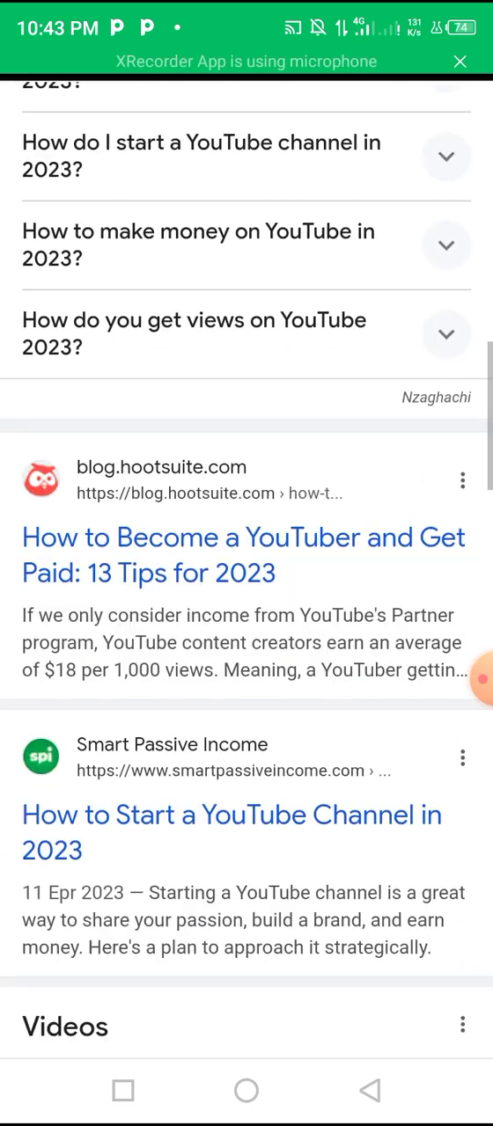
scroll(down, 3)
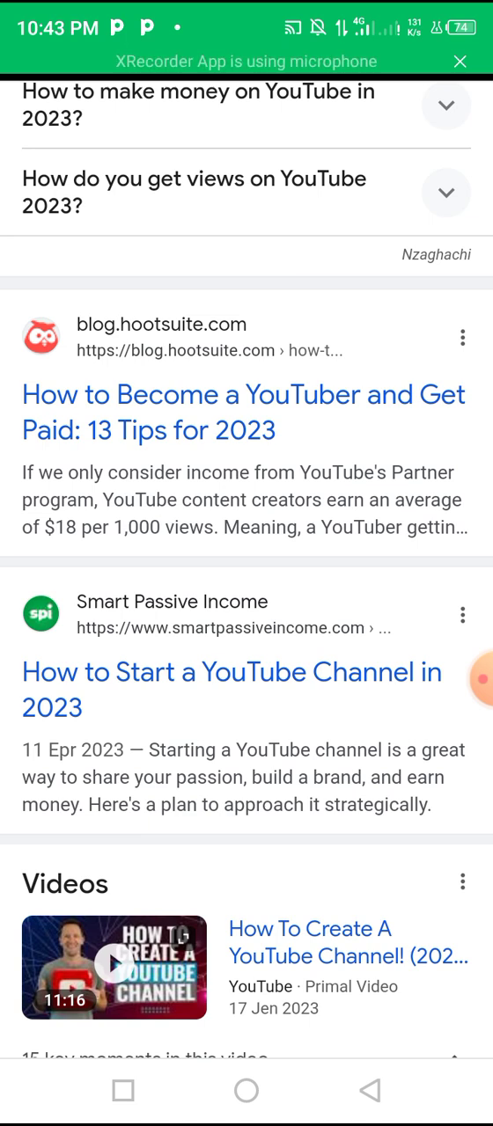
scroll(down, 3)
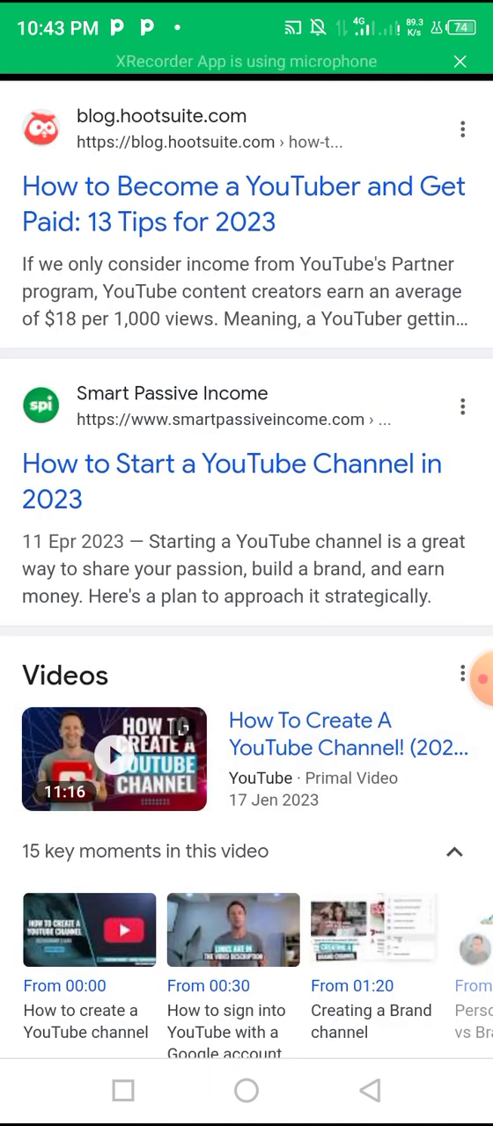
scroll(down, 3)
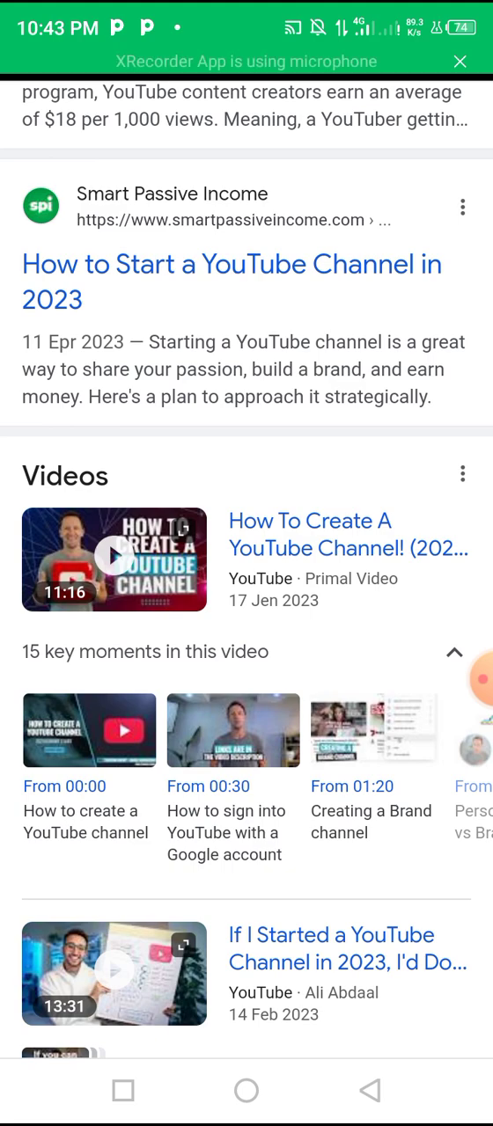
scroll(down, 3)
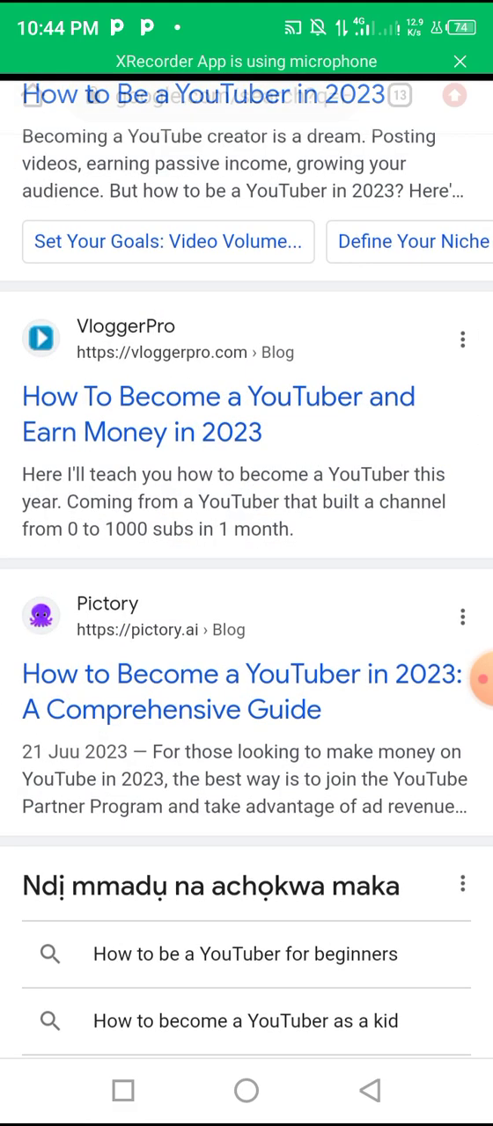
scroll(down, 3)
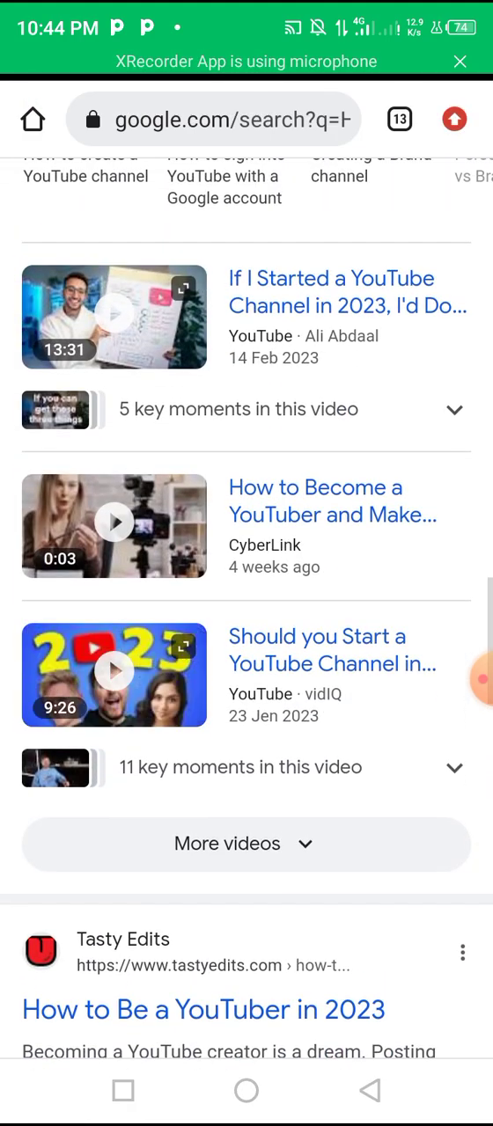